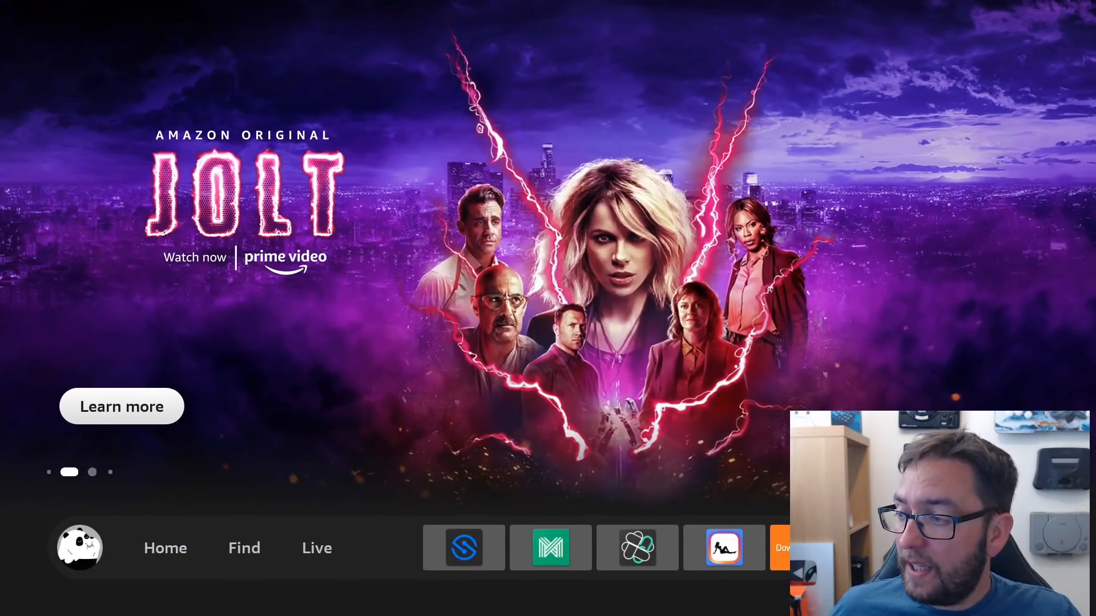
Move along the home screen's top bar to the gear icon and open Settings
scroll("down", 3)
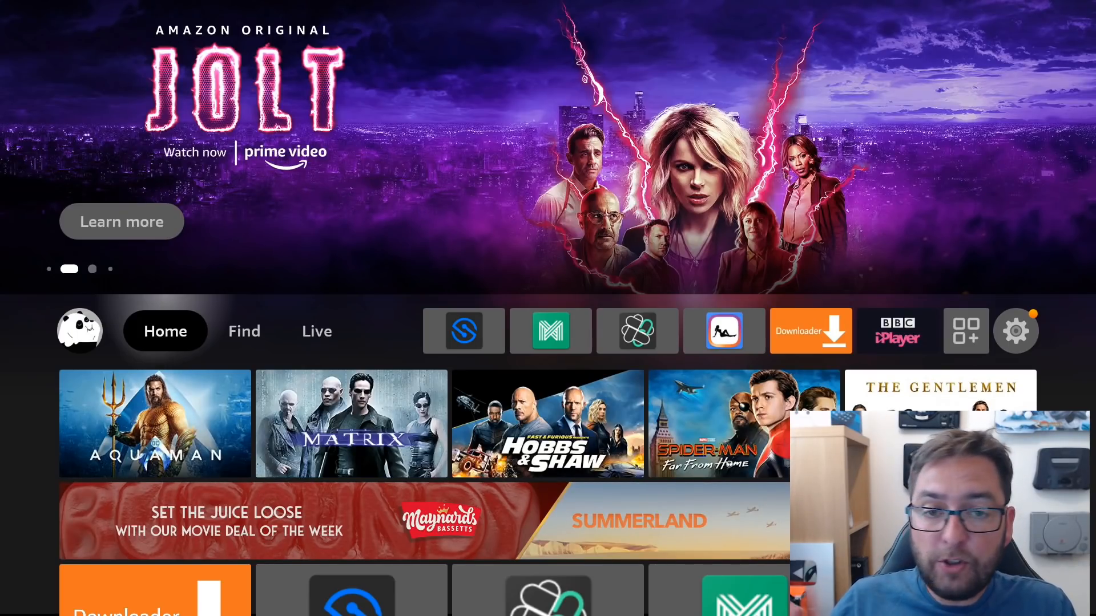
left_click(244, 330)
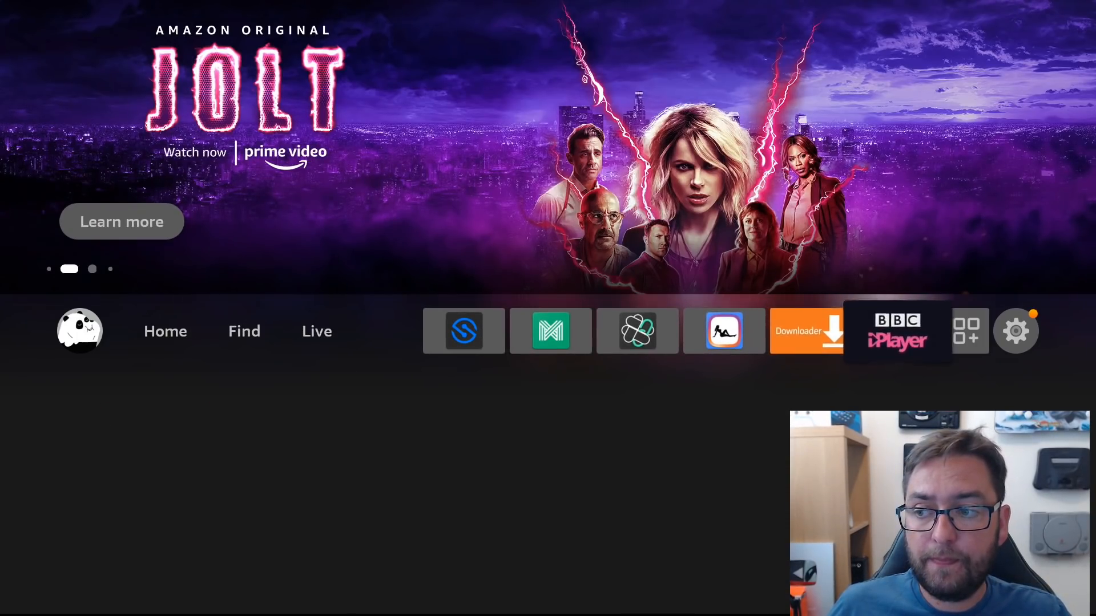
left_click(1016, 331)
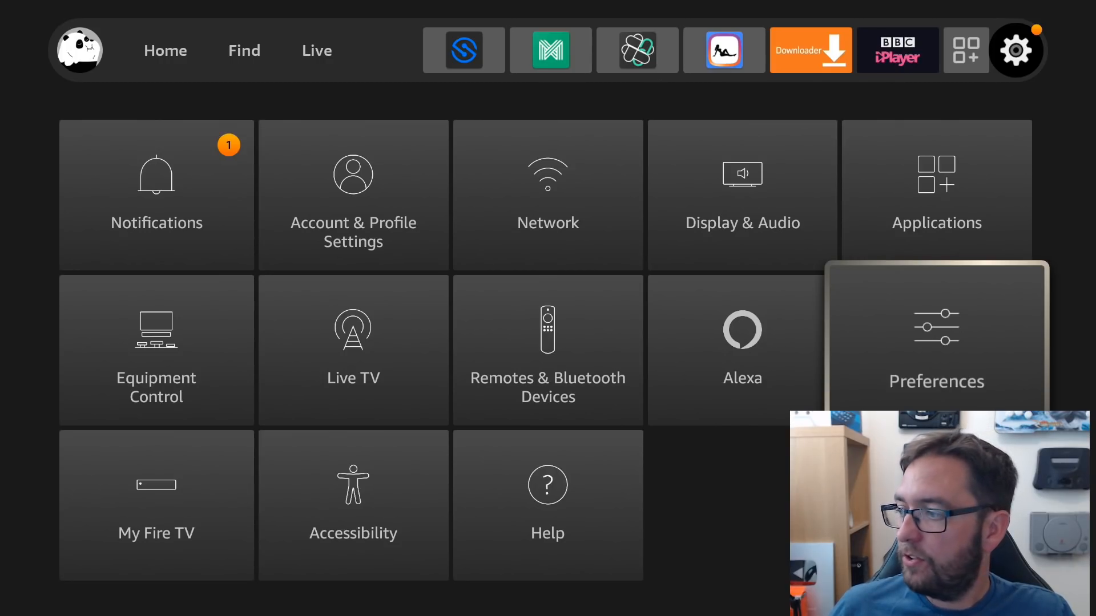
Open the Preferences tile to list Parental Controls, Privacy Settings and Notification Settings
left_click(936, 342)
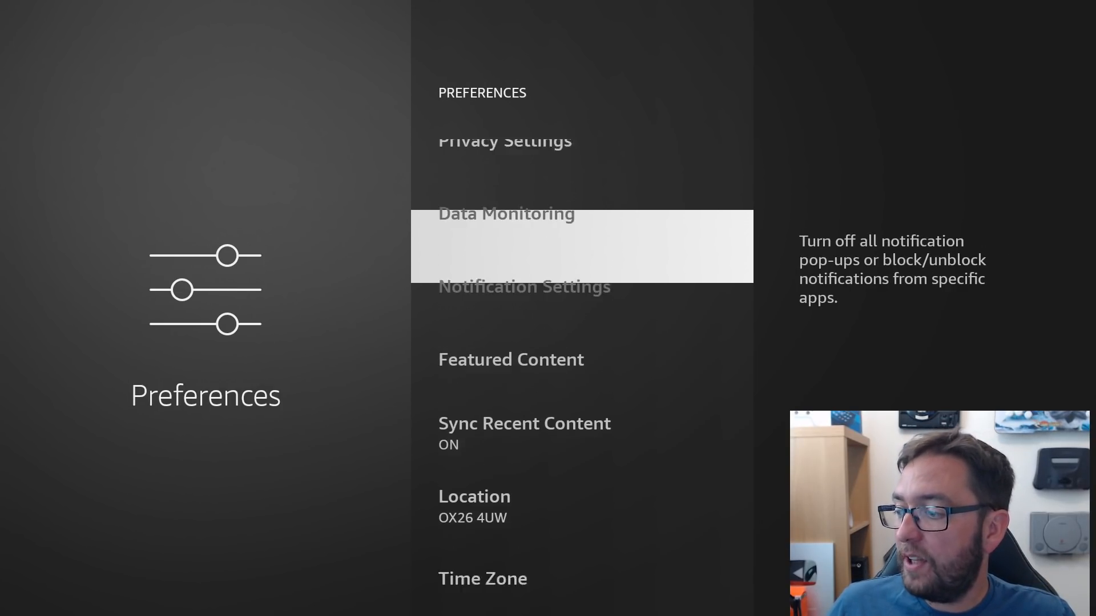
scroll("up", 3)
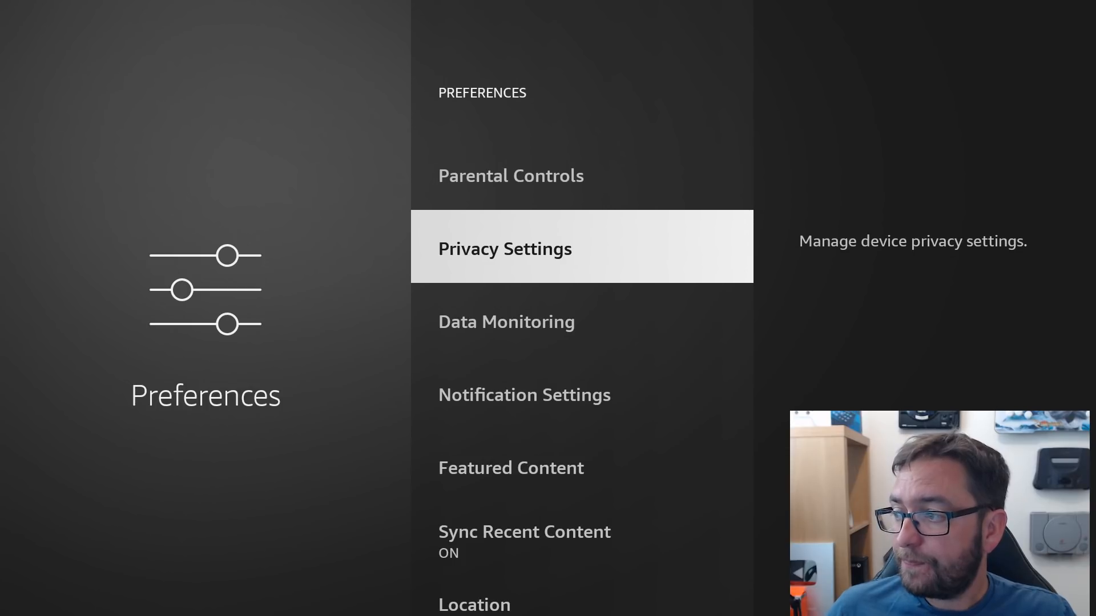
Turn off Collect App Usage Data and Interest-based Ads in Privacy Settings
left_click(505, 248)
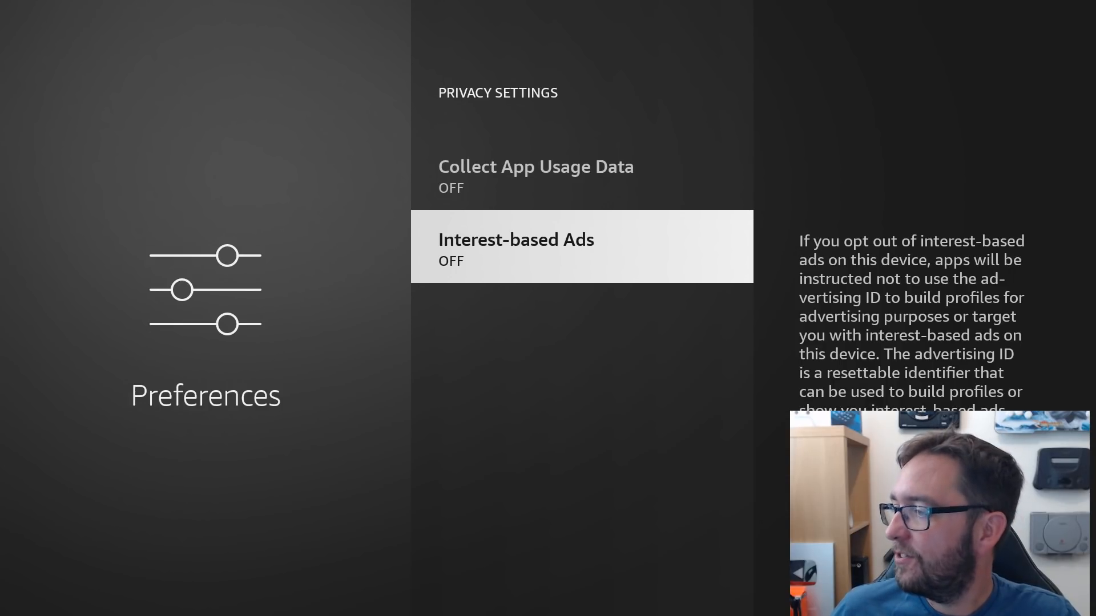
key("Back")
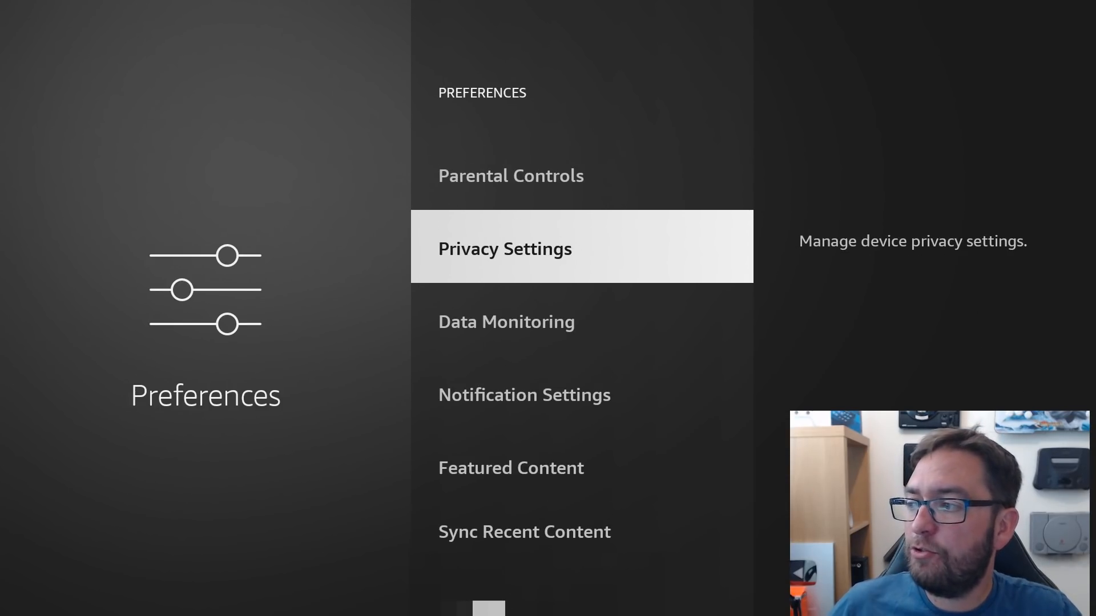
Switch off app notifications for 7plus, 9Now, AppLinked and BBC iPlayer, then return to Settings
left_click(507, 321)
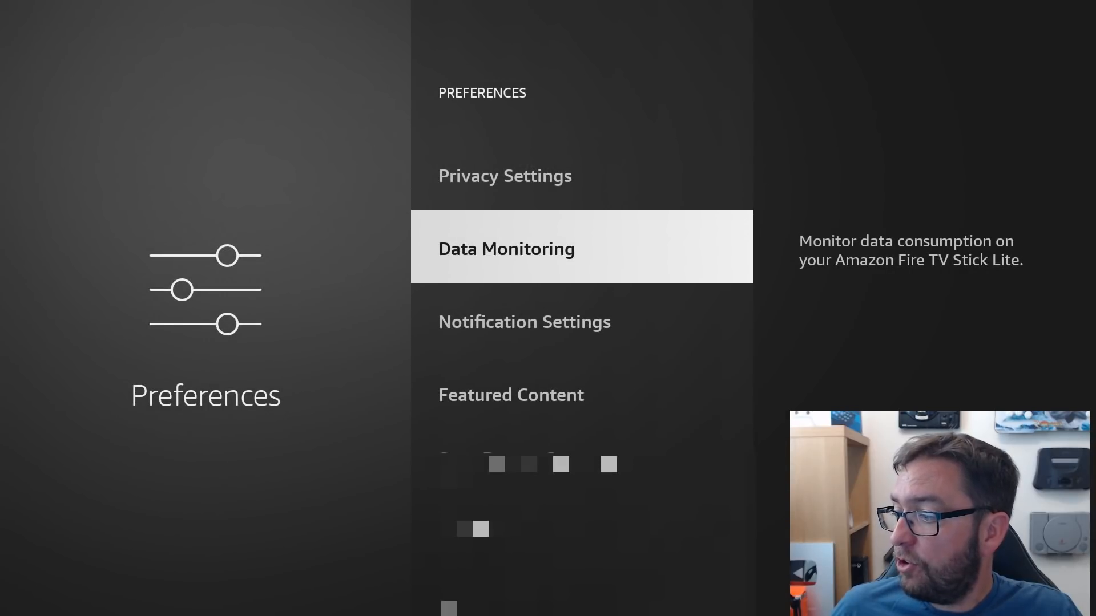
scroll("down", 3)
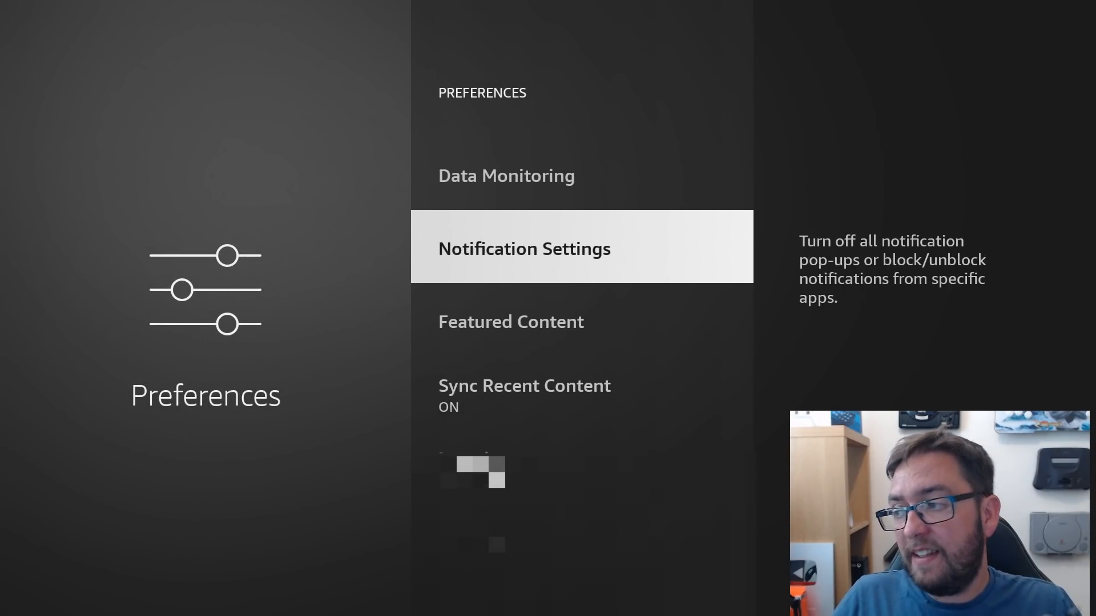
left_click(523, 248)
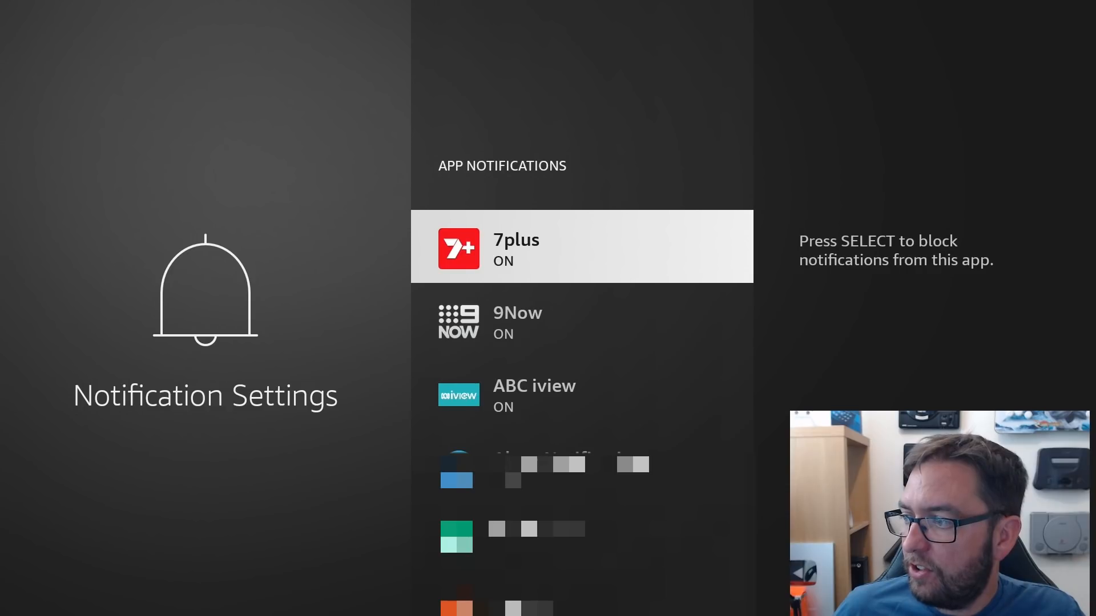
scroll("down", 3)
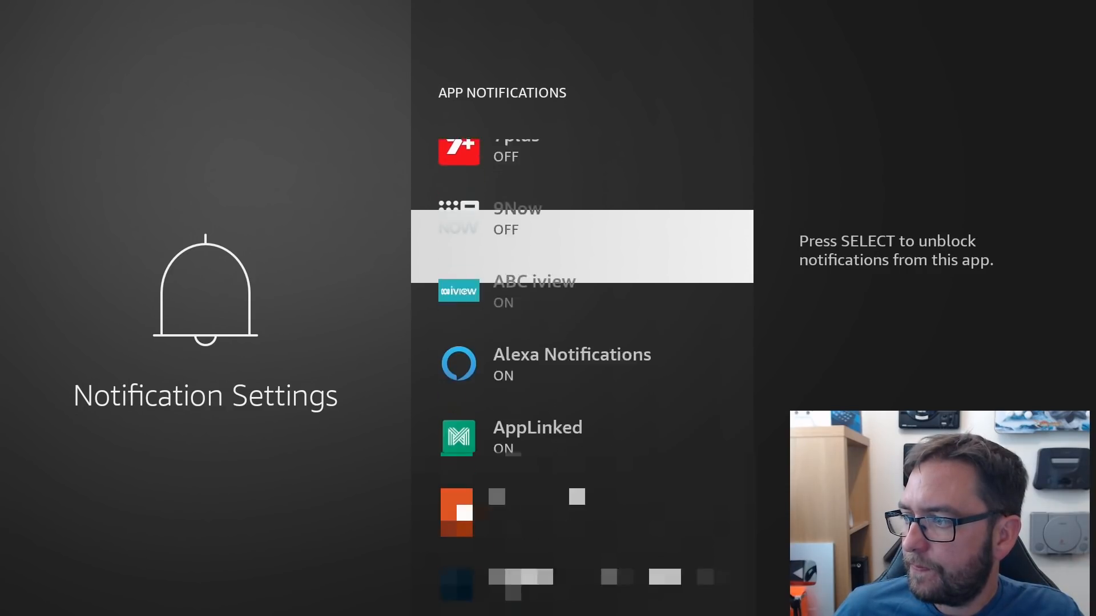
scroll("down", 3)
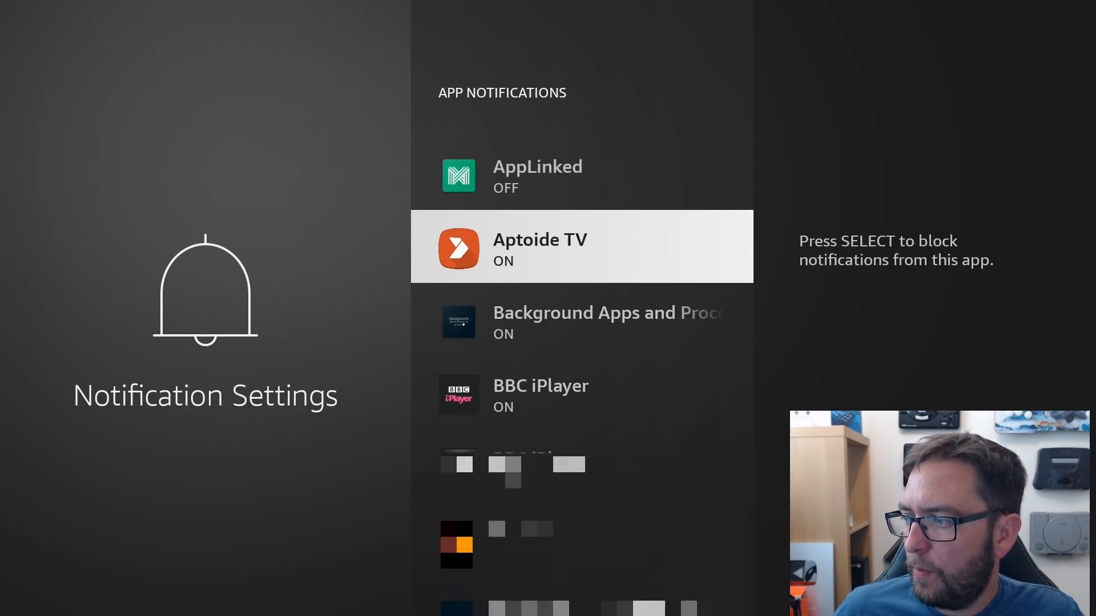
scroll("down", 3)
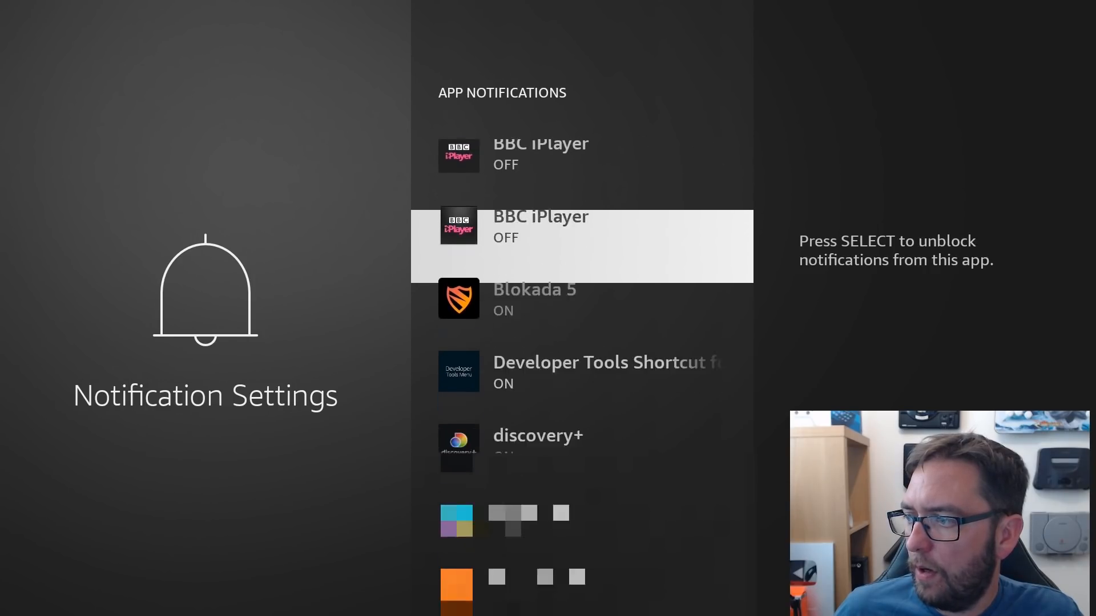
key("Back")
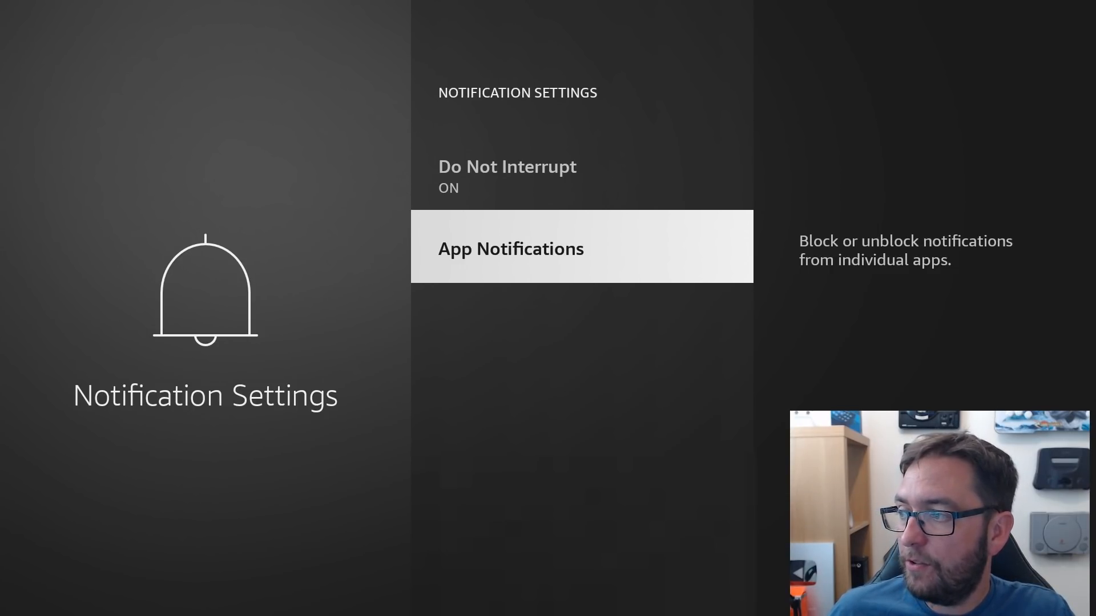
key("Back")
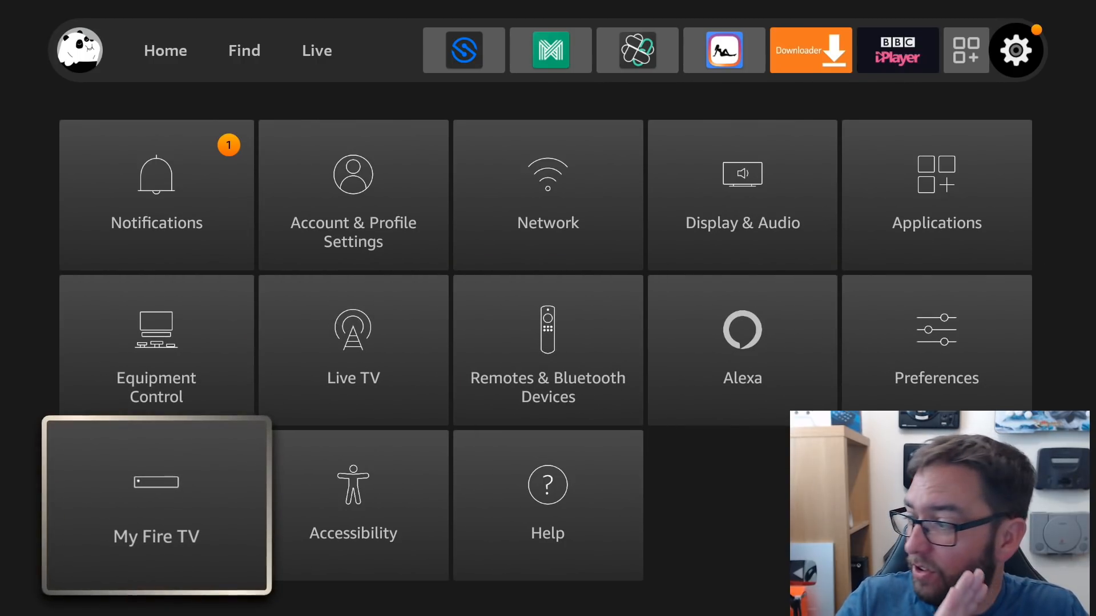
Under My Fire TV > Install Unknown Apps, turn SD Maid off, then return to Settings
left_click(156, 503)
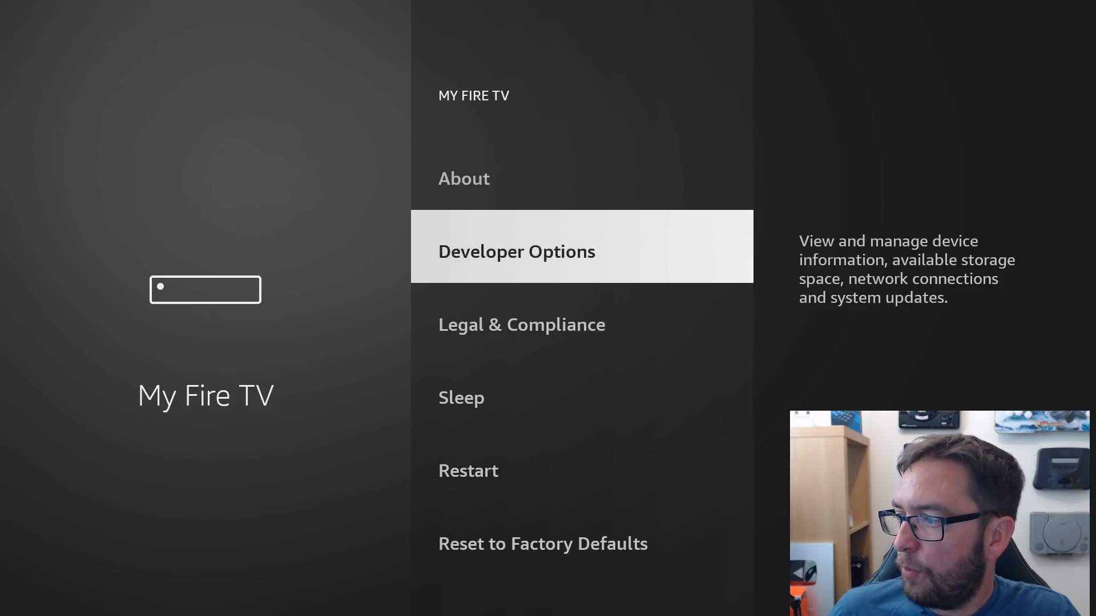
left_click(516, 251)
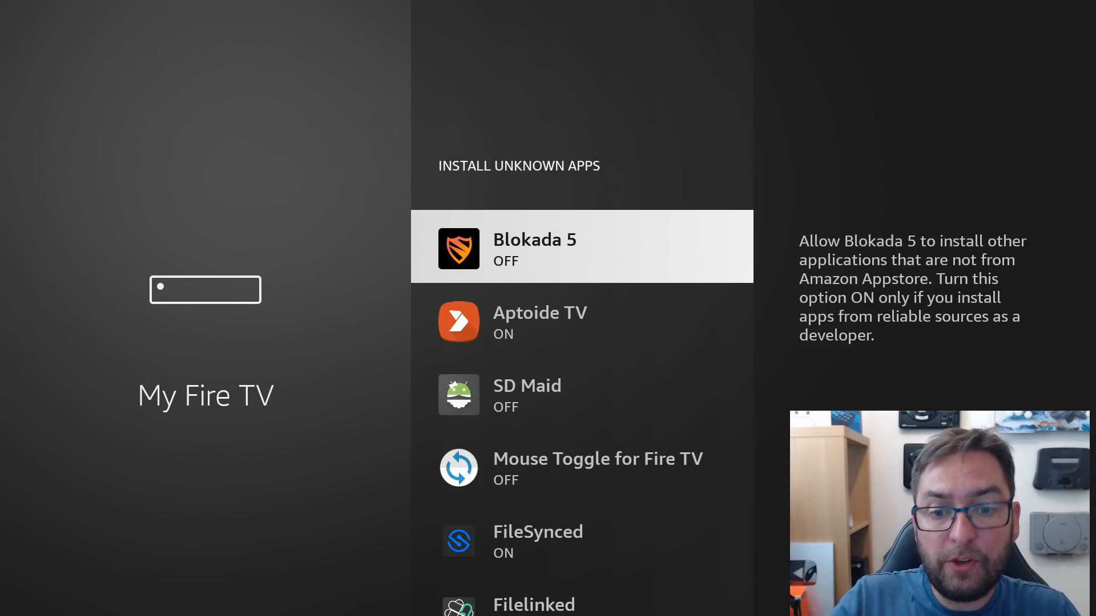
scroll("down", 3)
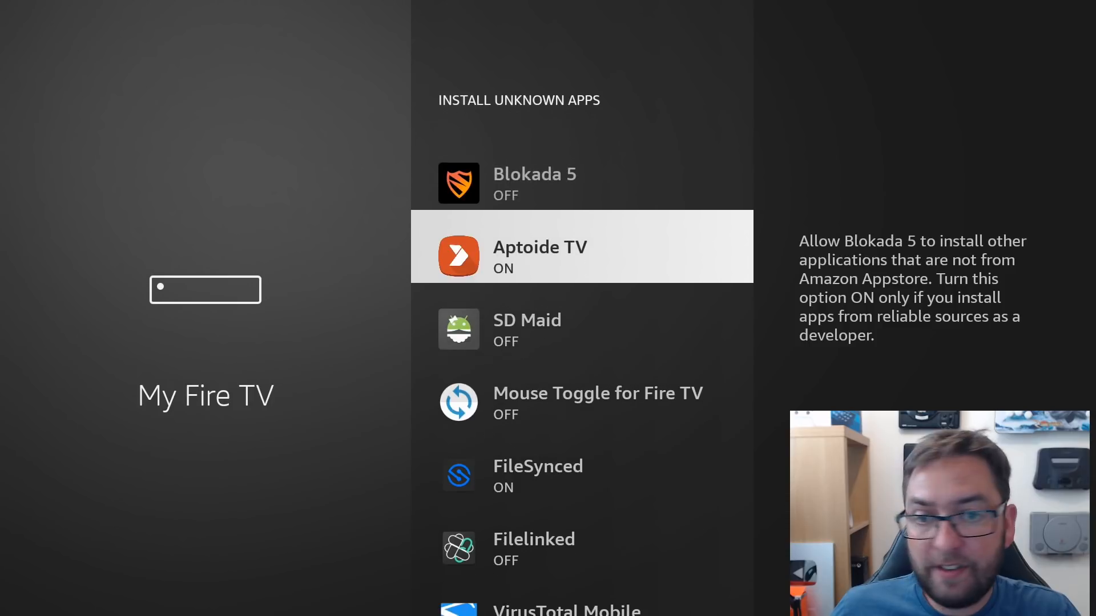
scroll("down", 3)
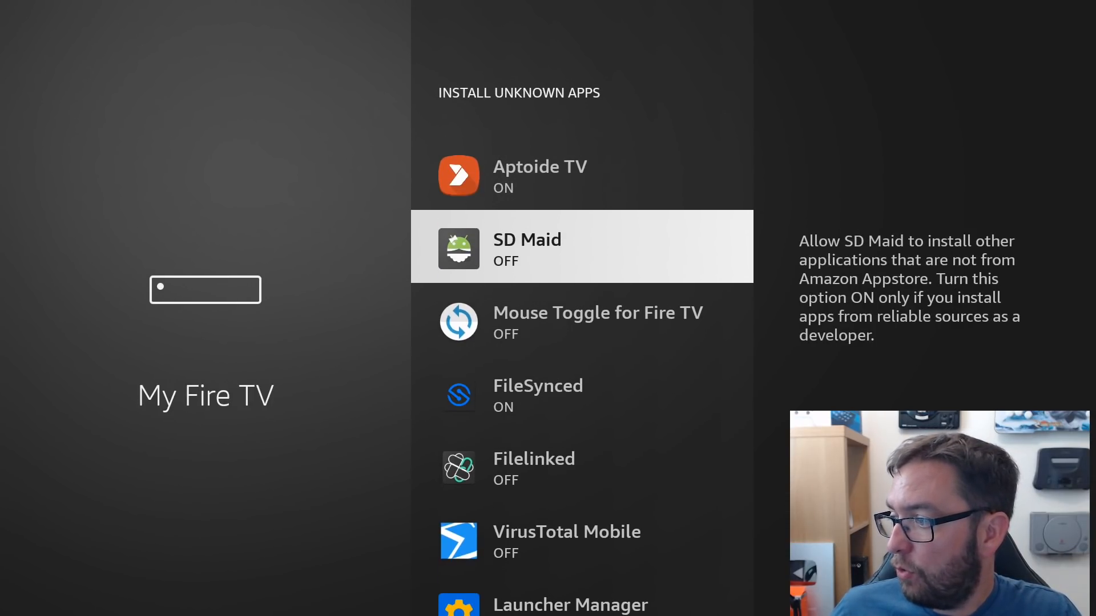
scroll("down", 3)
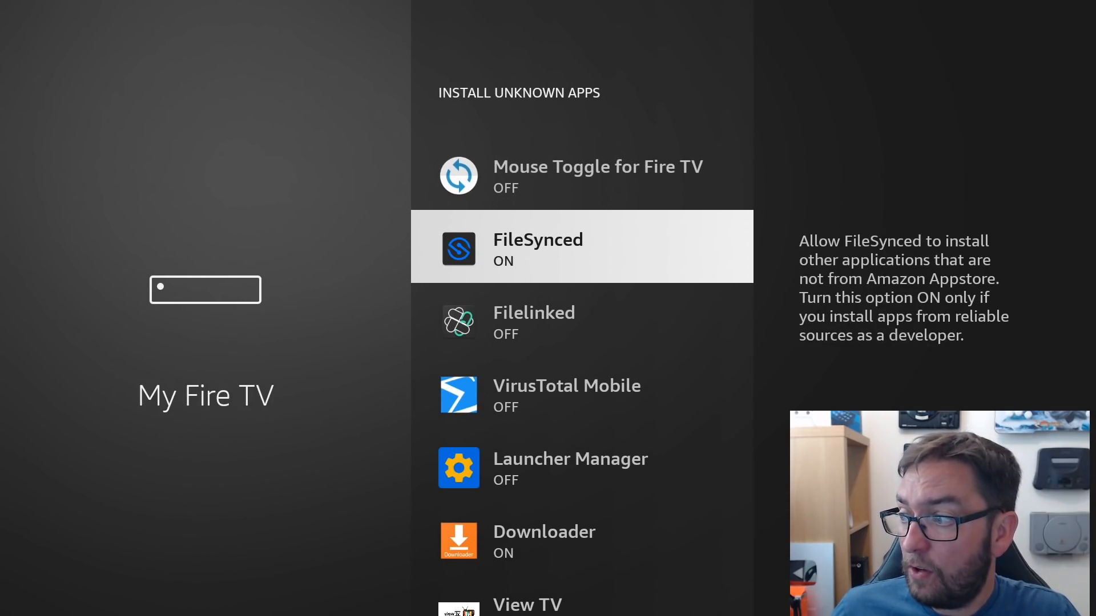
scroll("down", 3)
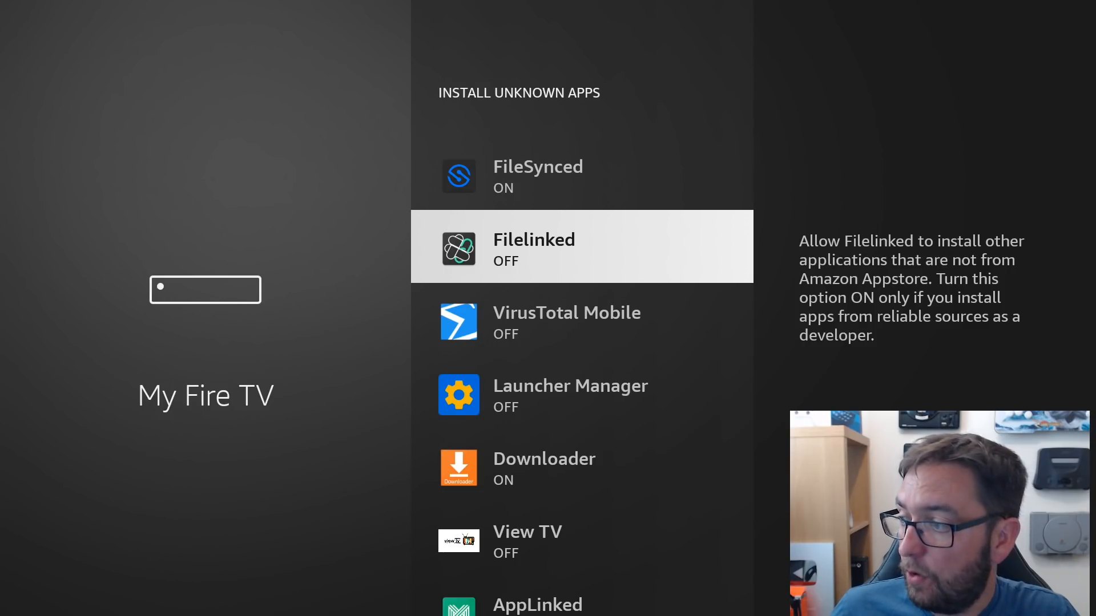
scroll("down", 3)
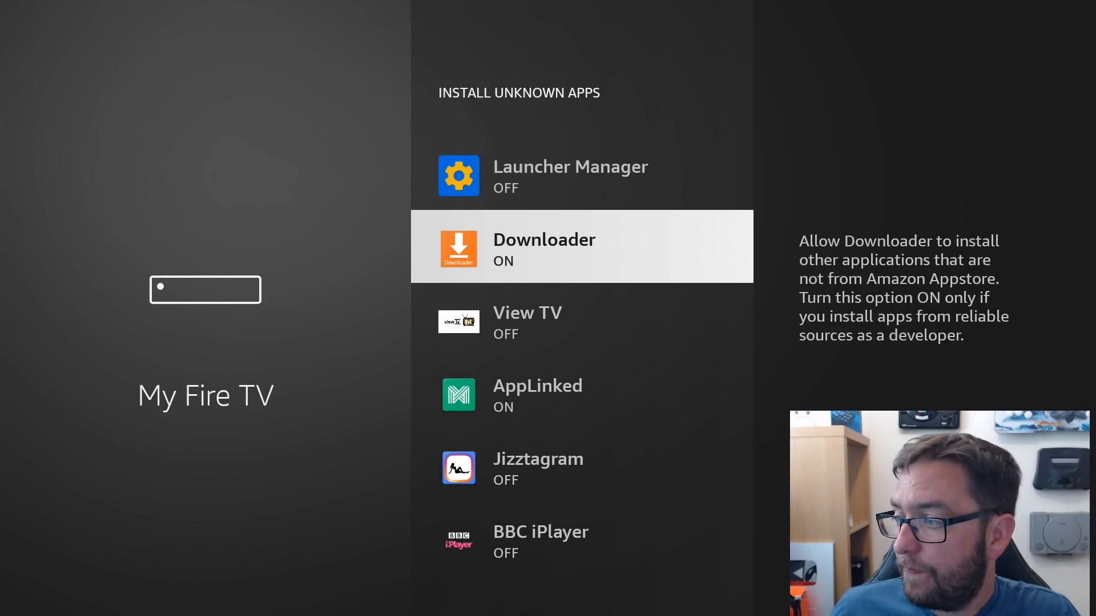
scroll("down", 3)
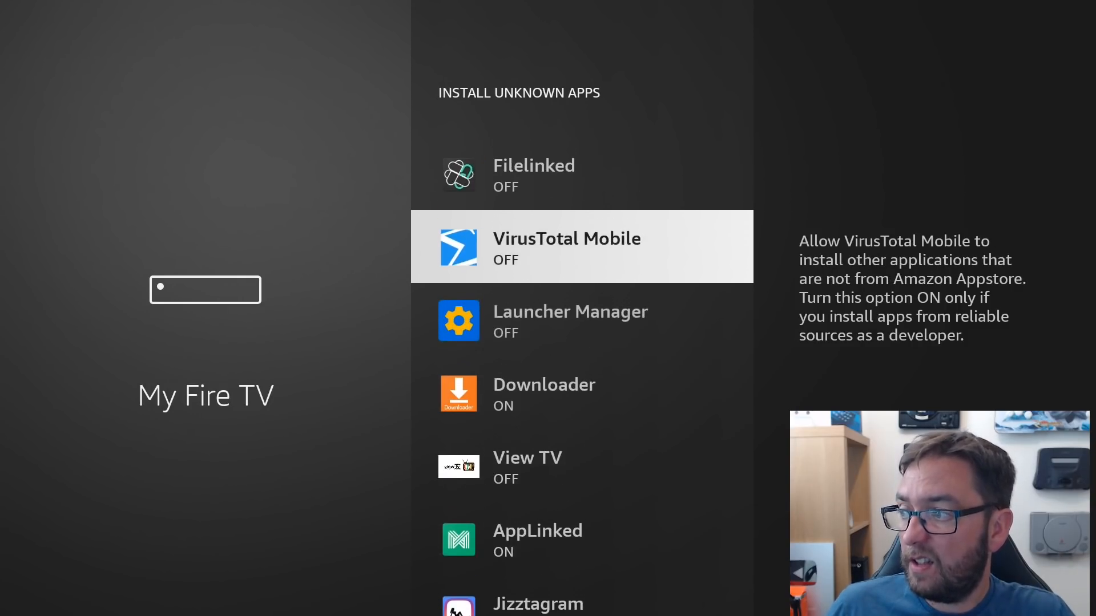
scroll("up", 3)
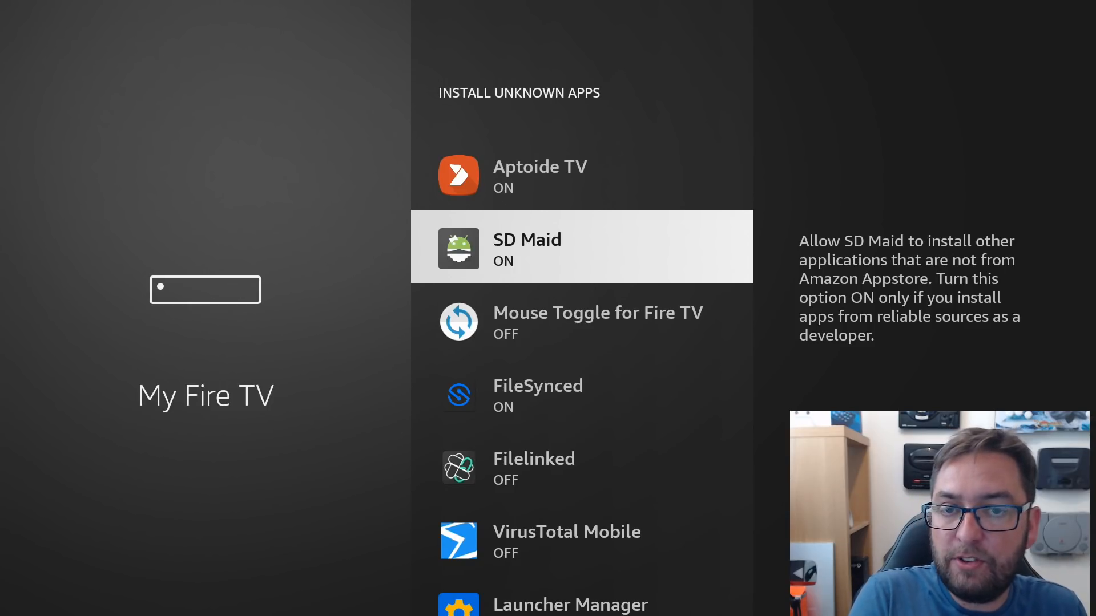
left_click(581, 246)
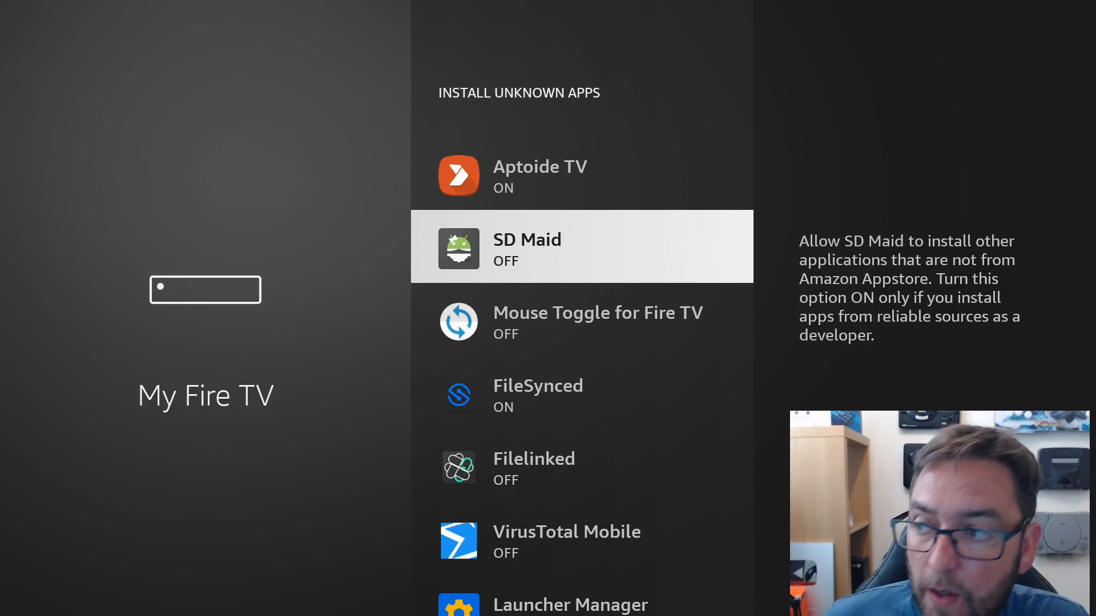
key("Back")
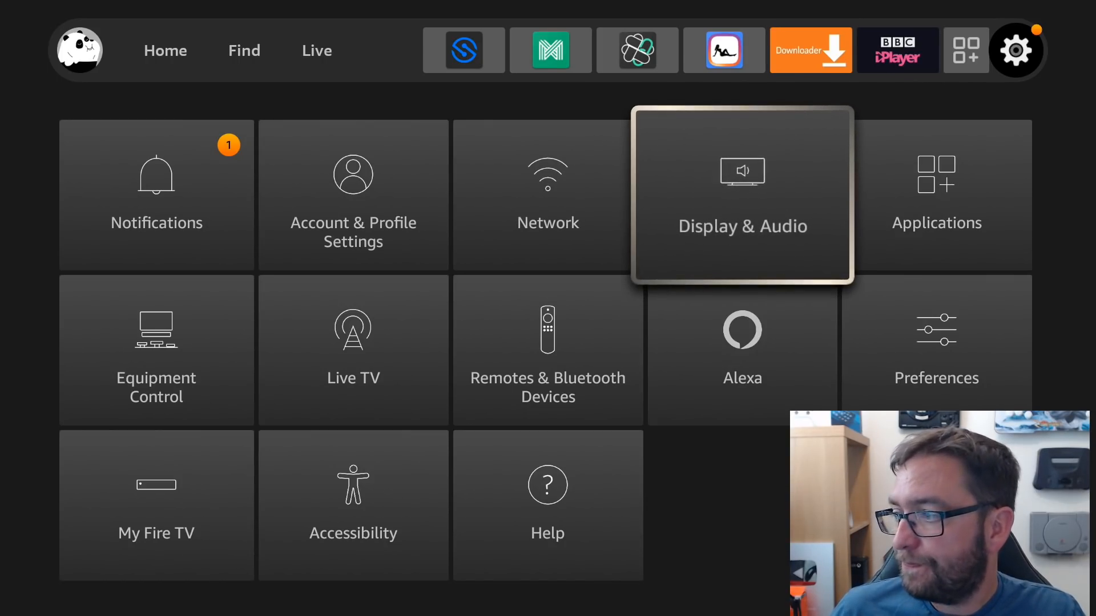
Confirm Navigation Sounds is off under Display & Audio > Audio, then return to Settings
left_click(741, 193)
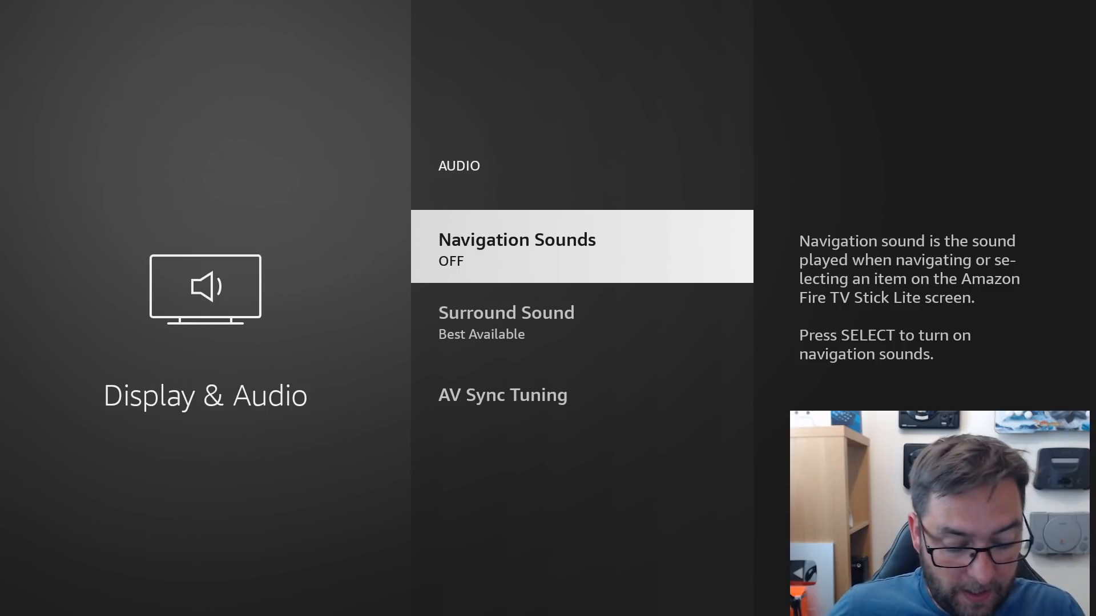
key("Back")
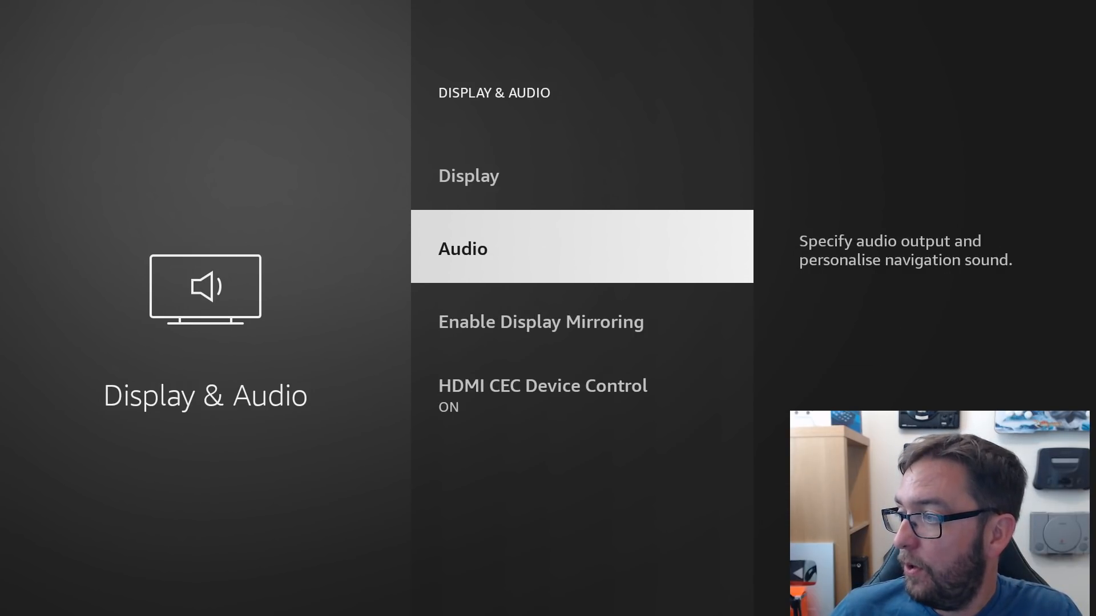
key("Back")
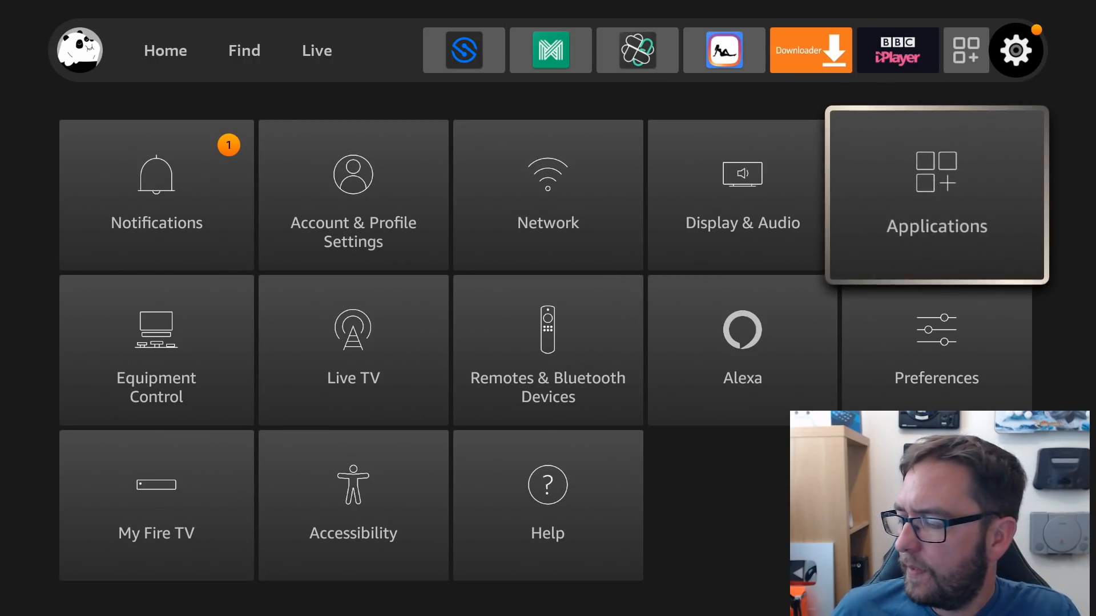
Review Applications: Appstore updates, in-app purchases and GameCircle Whispersync are all off
left_click(935, 196)
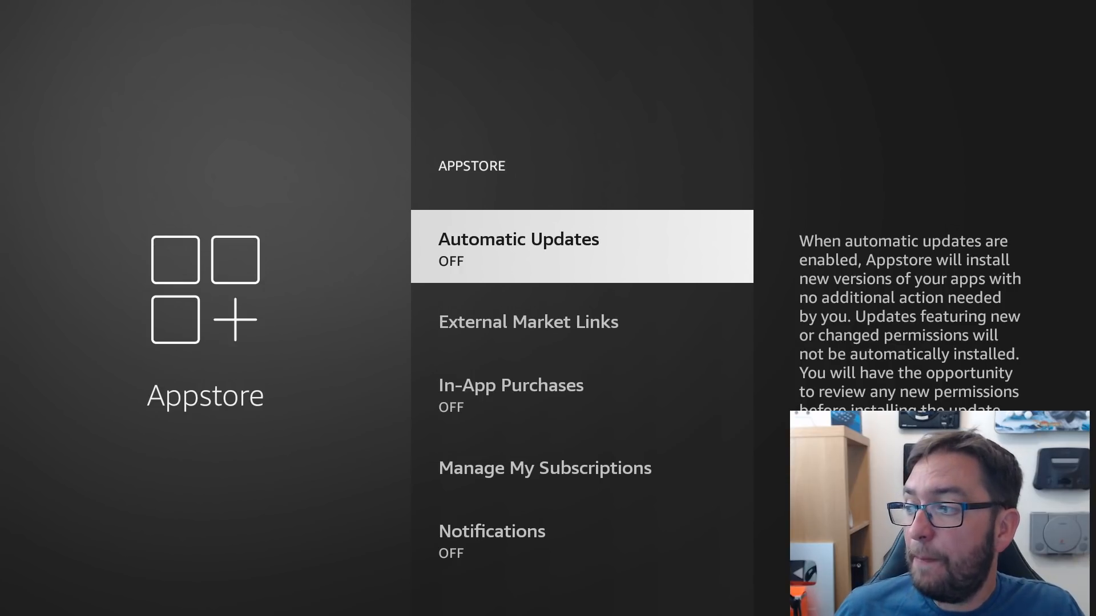
scroll("down", 3)
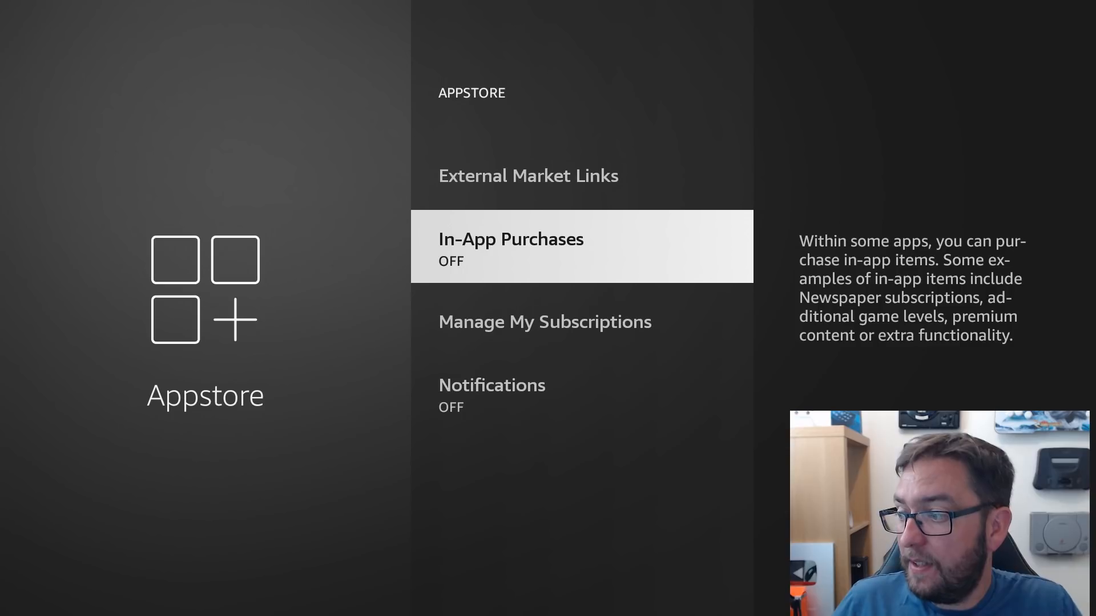
scroll("down", 3)
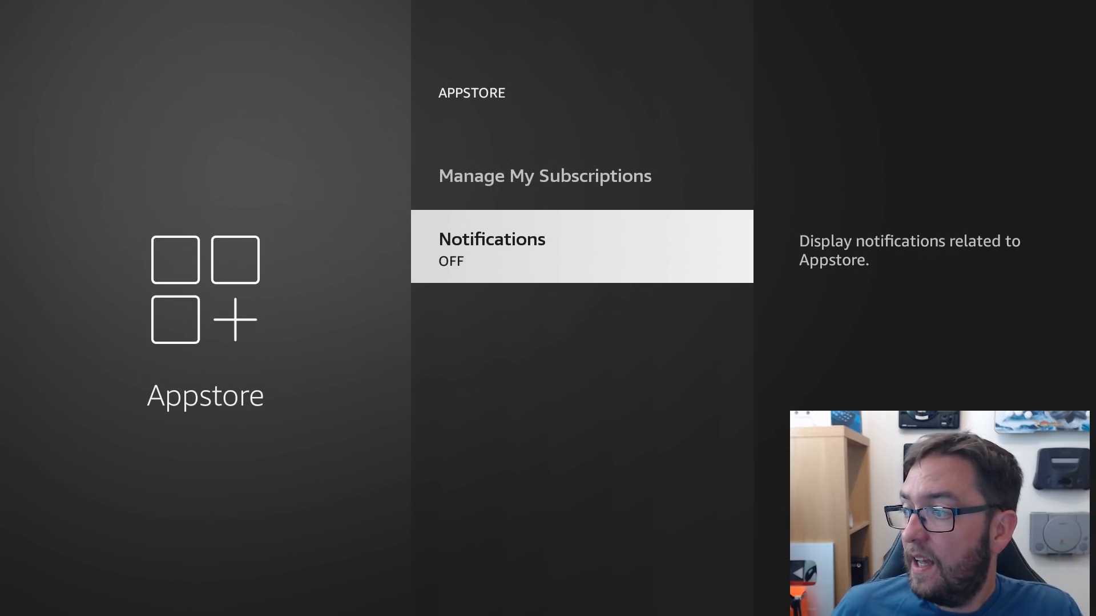
scroll("up", 3)
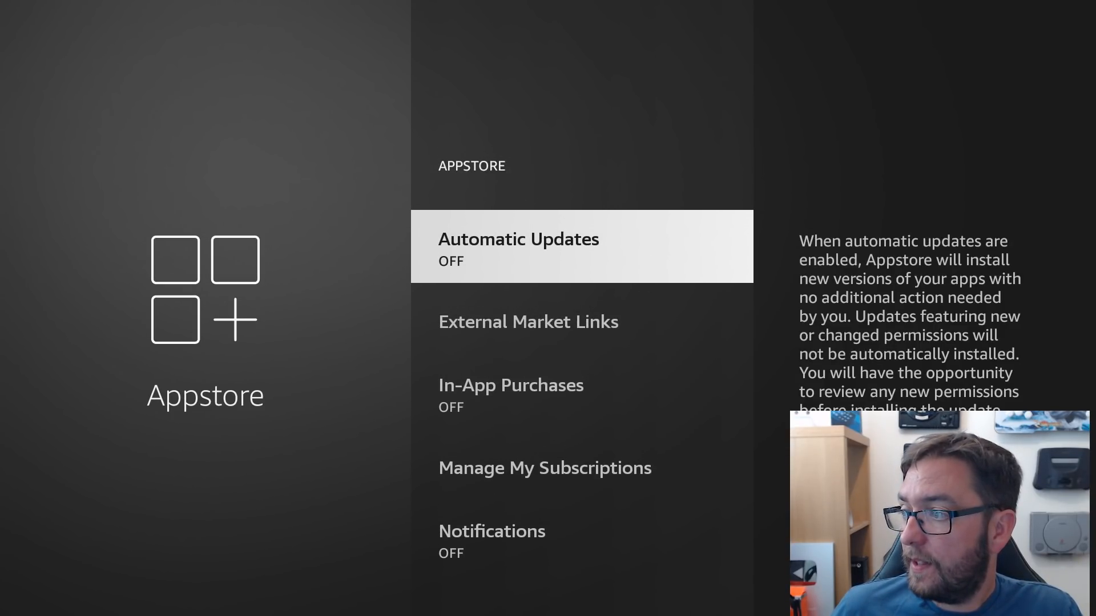
key("Back")
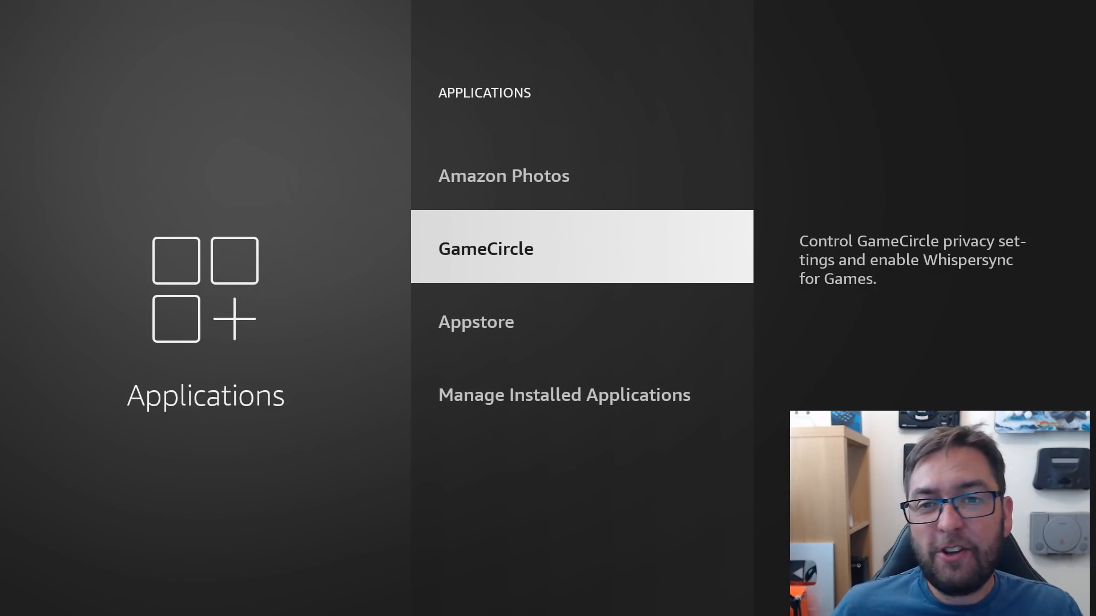
left_click(486, 248)
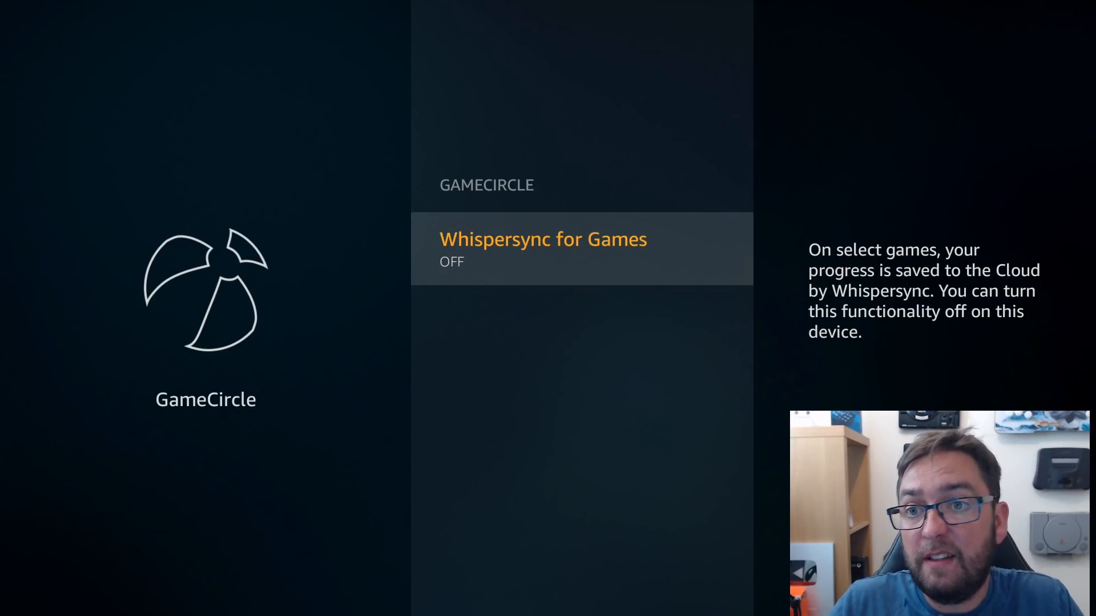
key("Back")
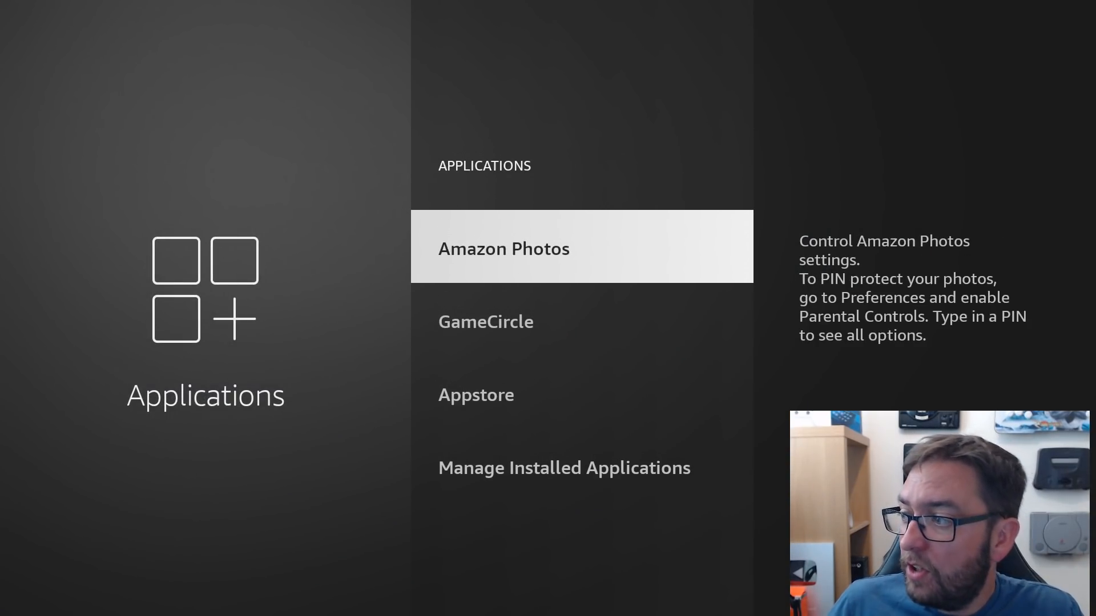
Set Amazon Photos' Allow Guest Connections to OFF
left_click(503, 248)
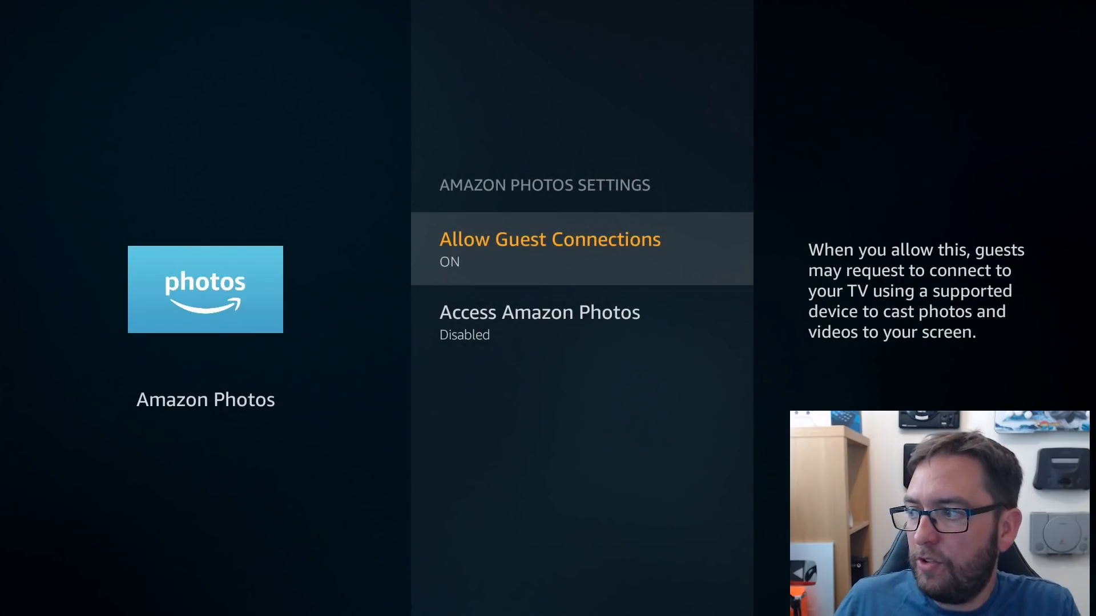
left_click(549, 248)
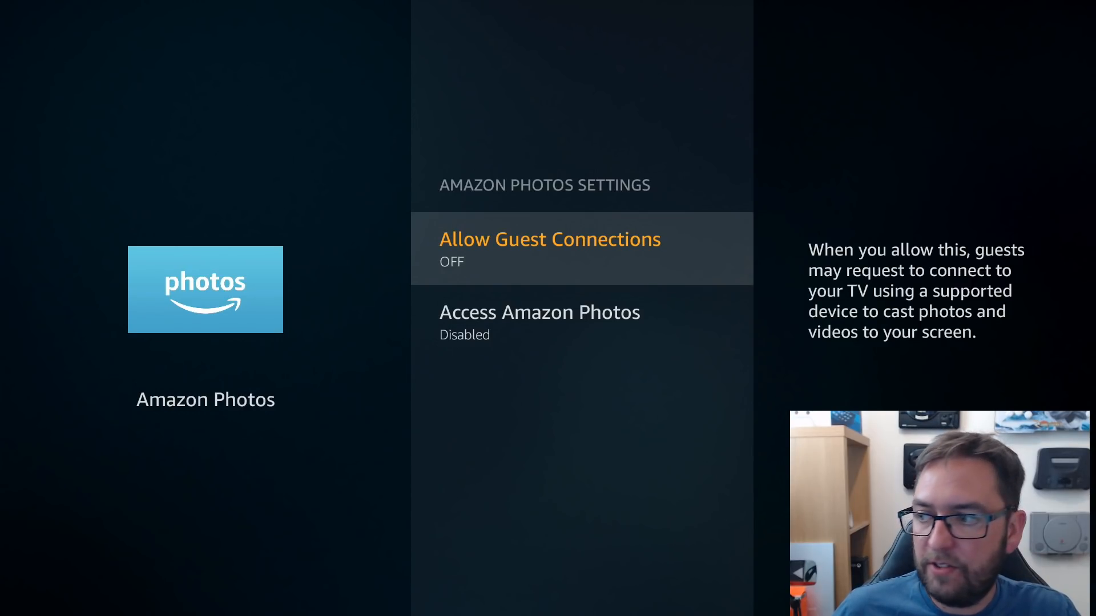
key("Back")
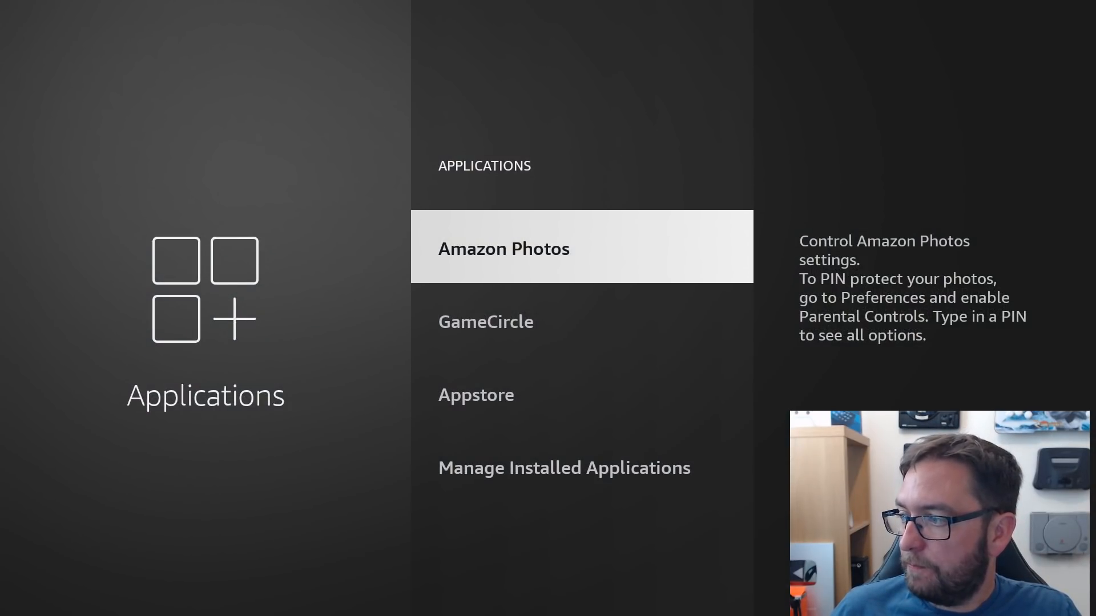